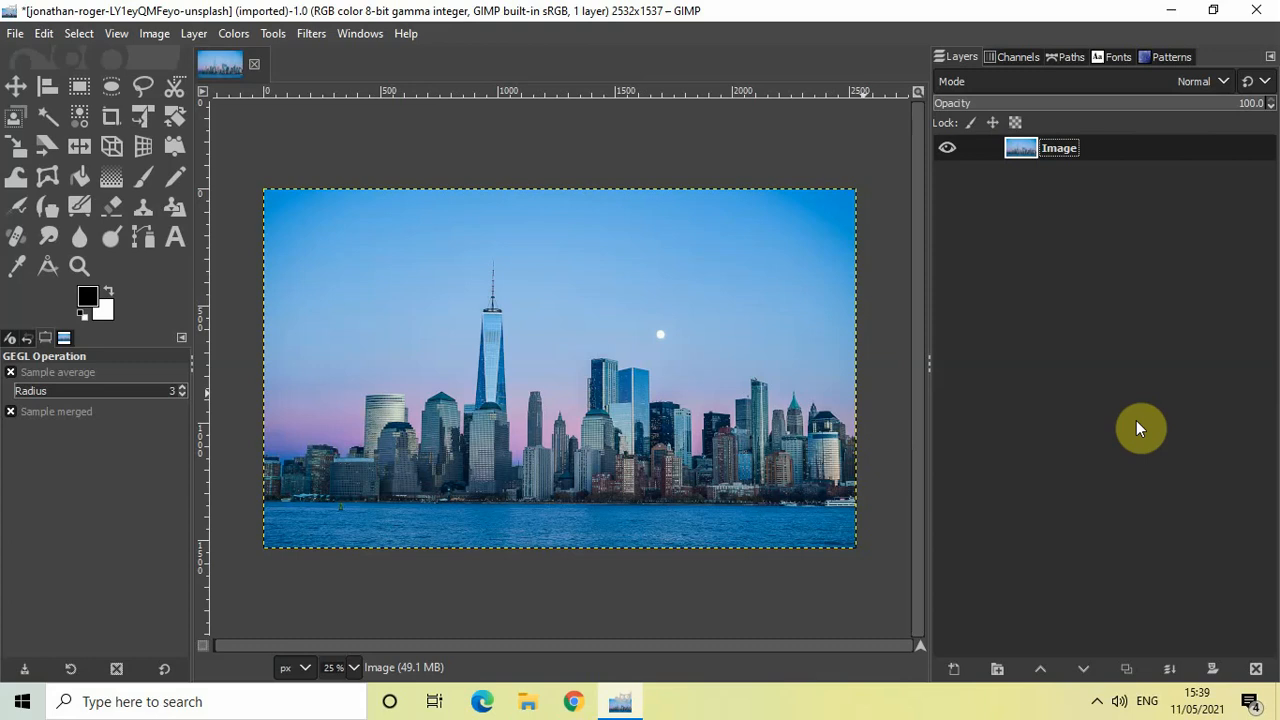
mouse_move(1042, 438)
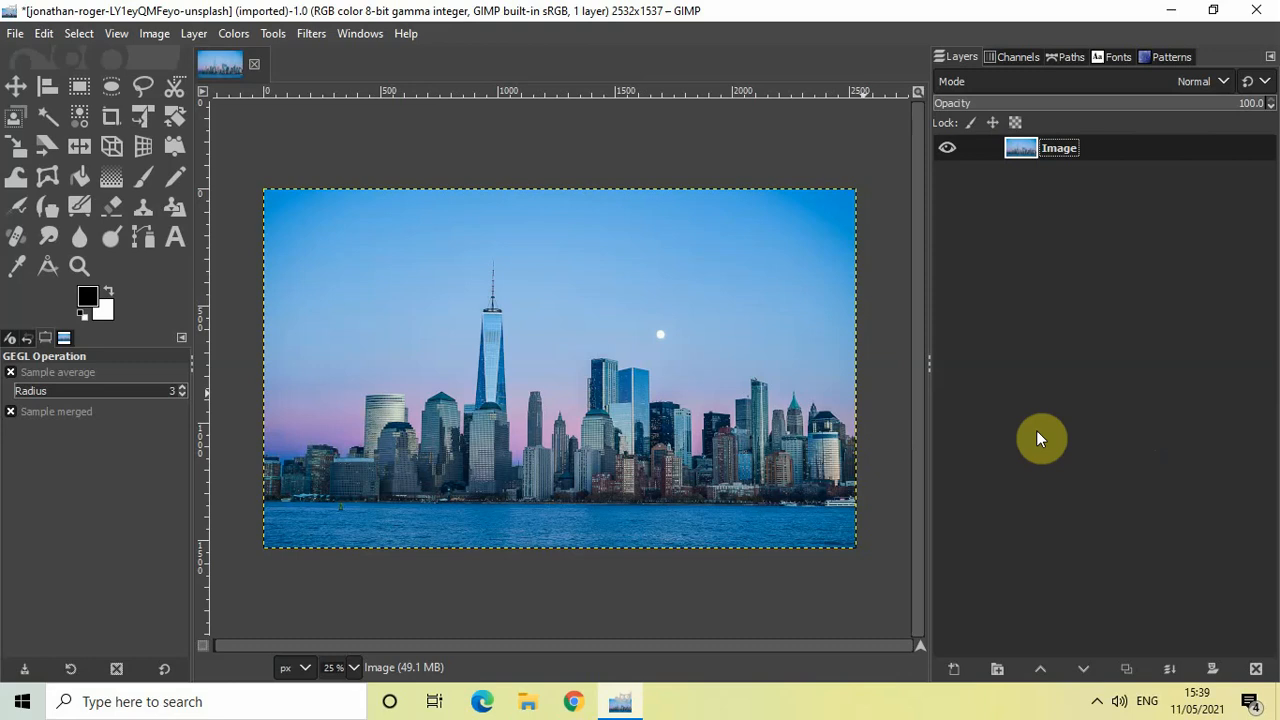
mouse_move(753, 375)
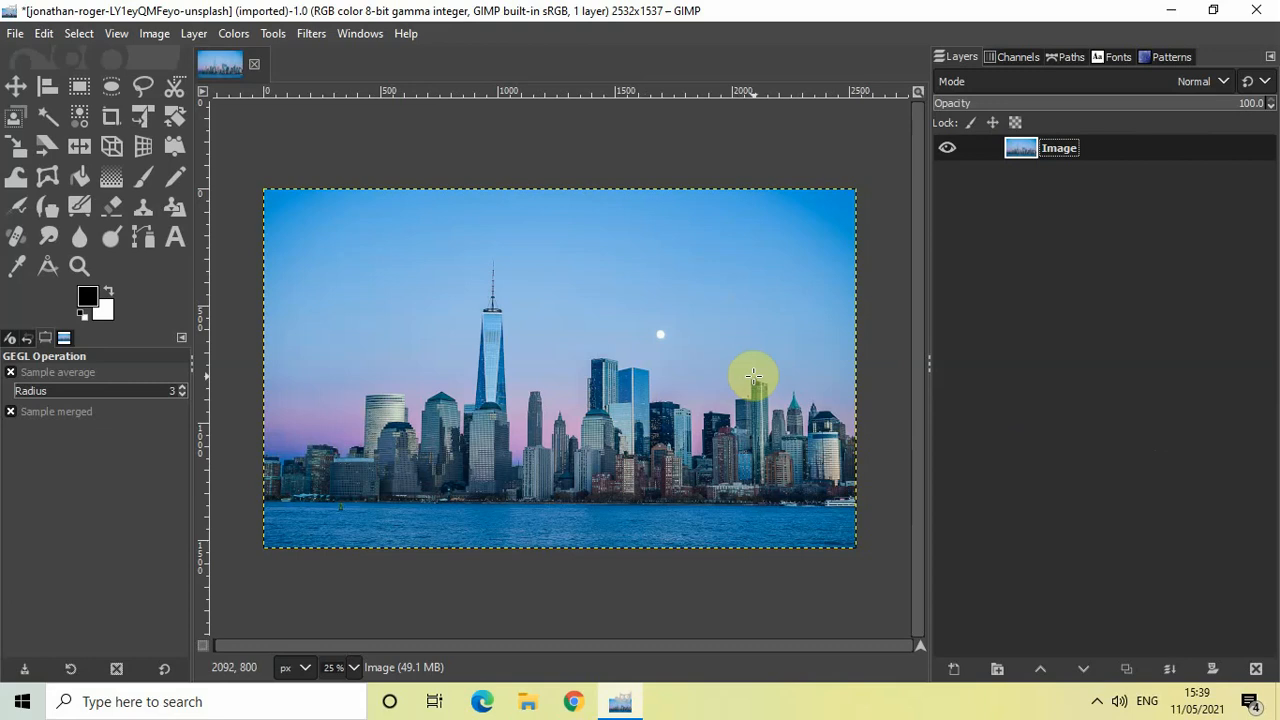
mouse_move(312, 33)
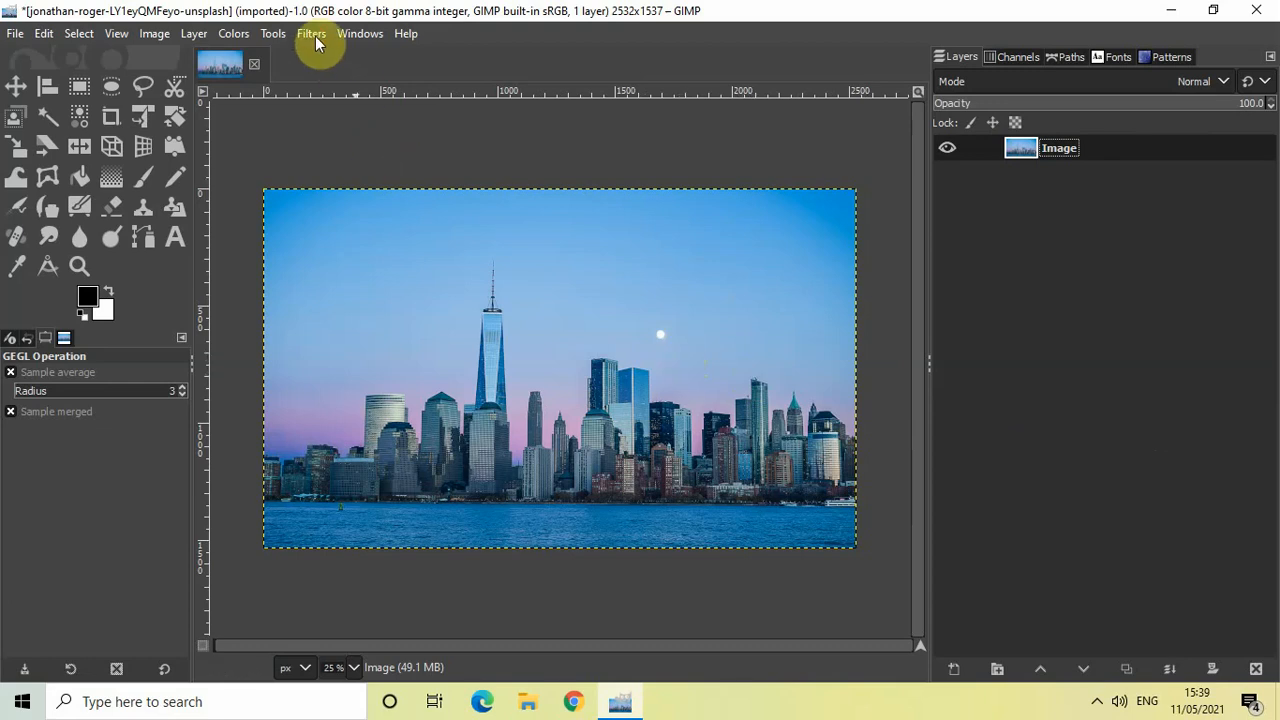
Open the Filters menu to reach Map > Little Planet for the skyline photo.
click(311, 33)
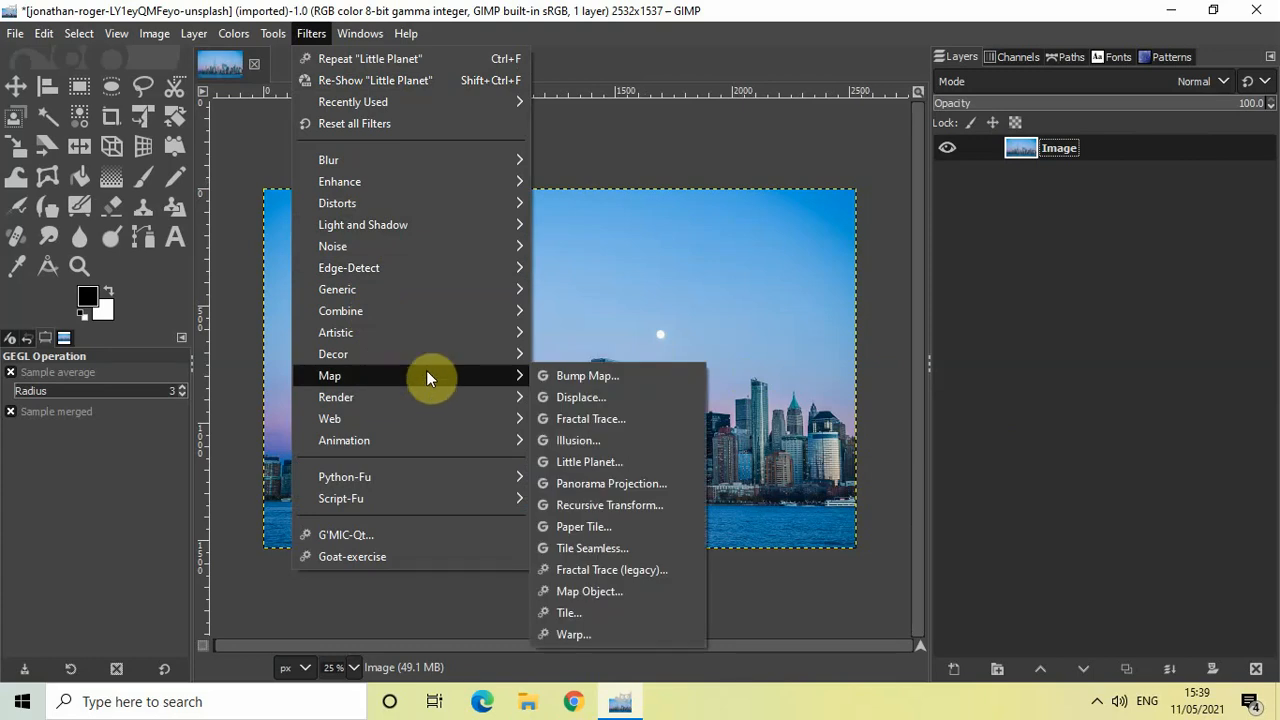
mouse_move(589, 461)
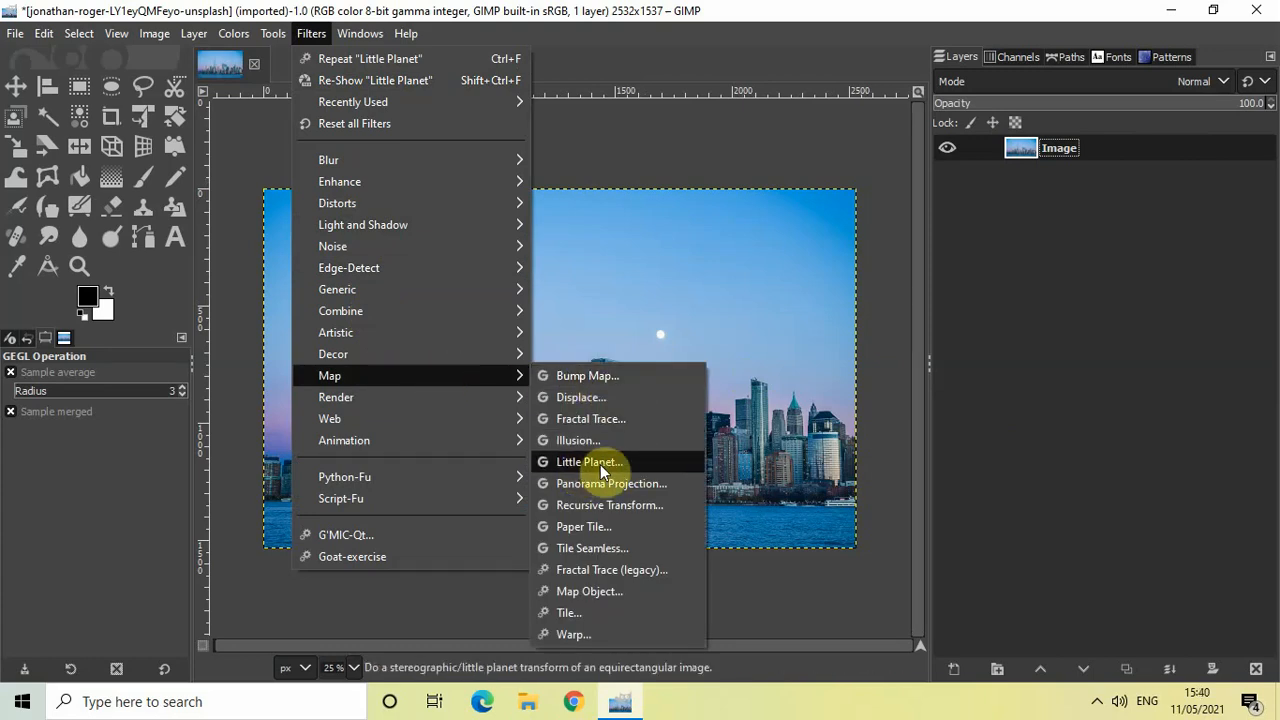
mouse_move(650, 474)
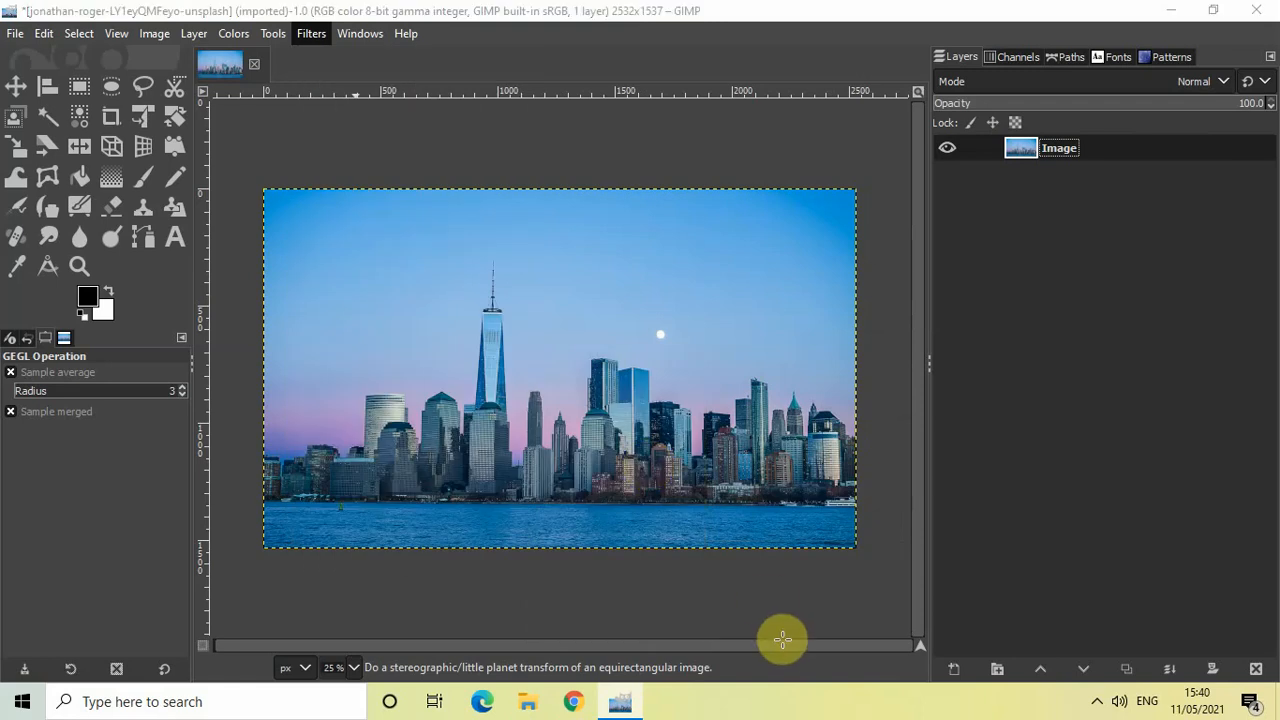
Open Little Planet and adjust tilt so the skyline curls around a small circle.
click(311, 33)
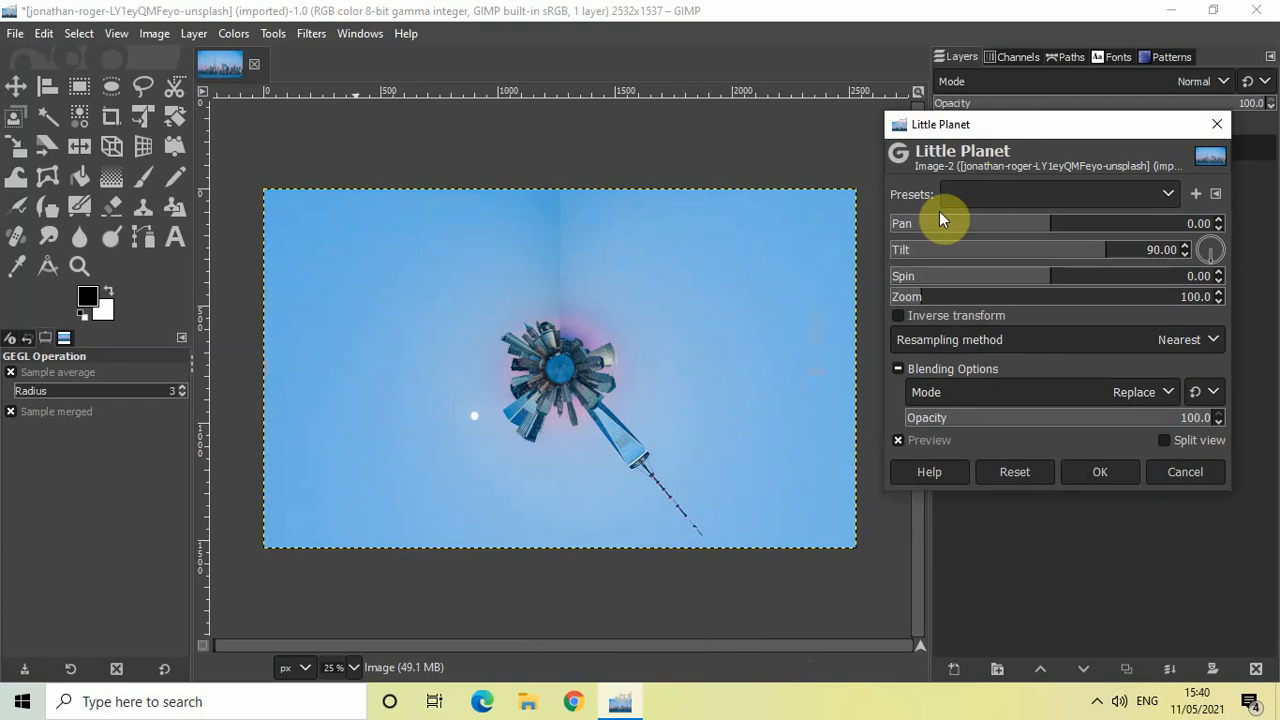
mouse_move(963, 277)
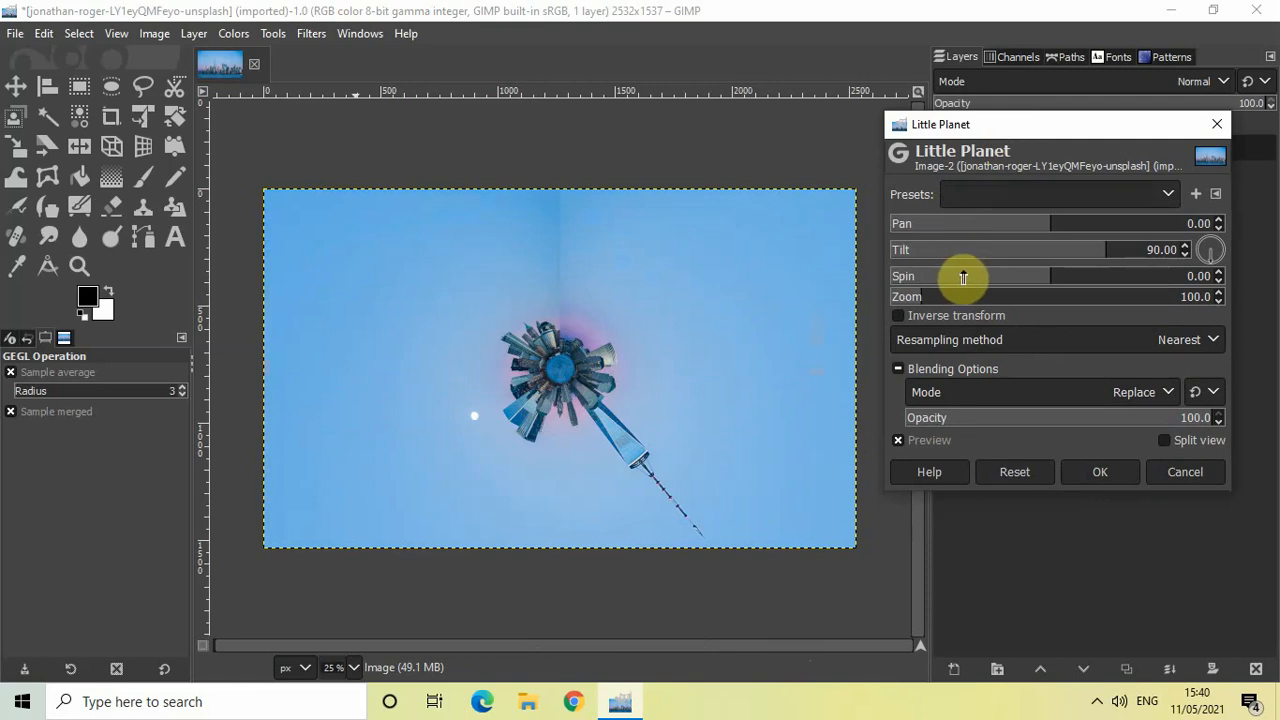
mouse_move(1050, 318)
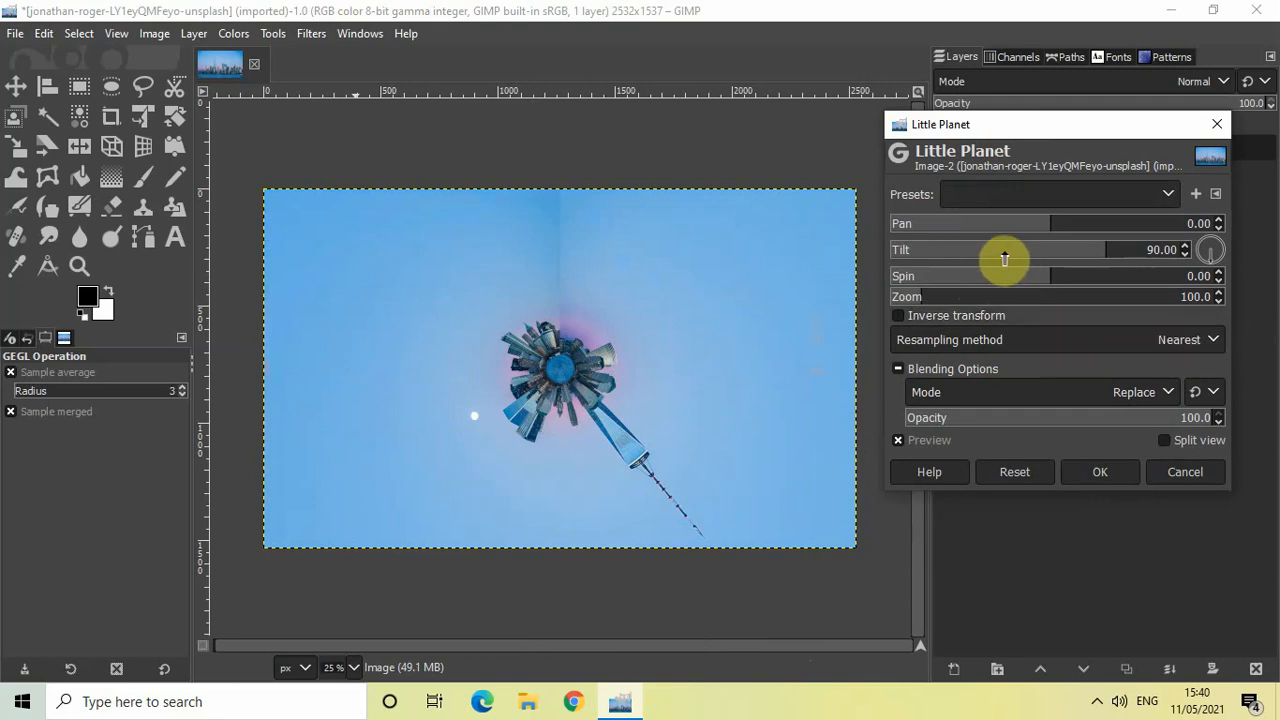
mouse_move(1137, 223)
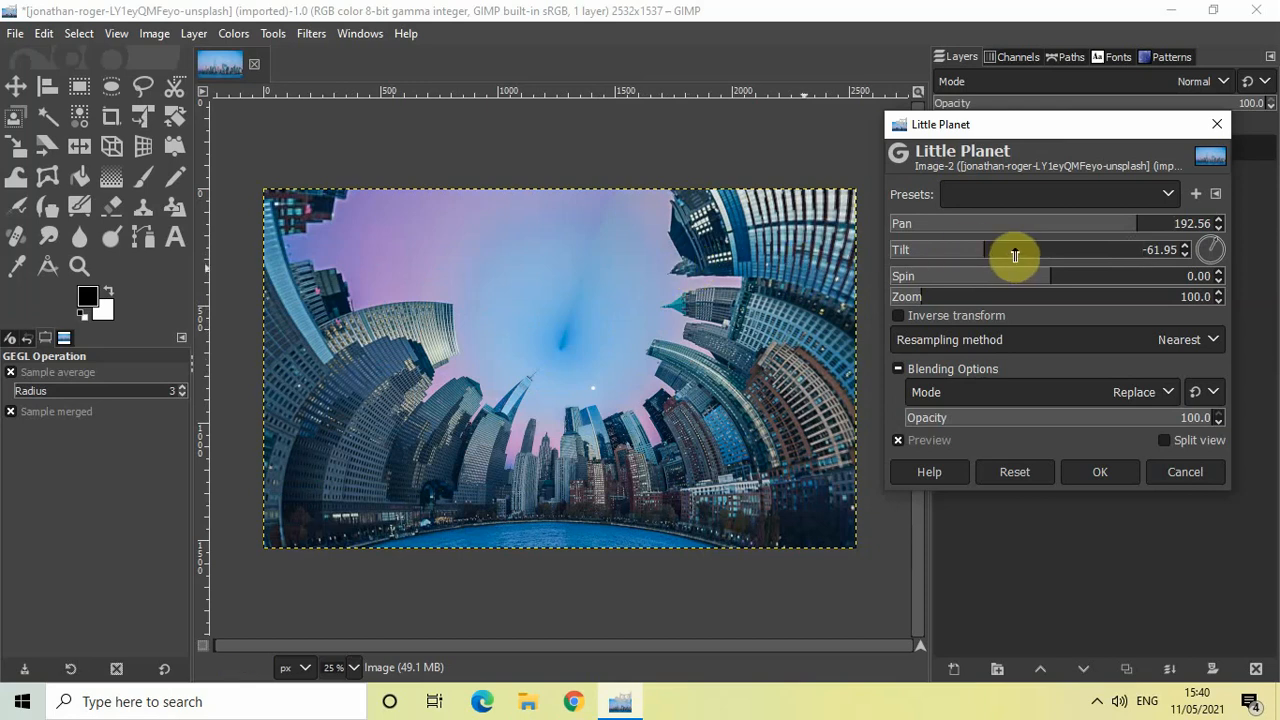
drag(1015, 256, 1015, 256)
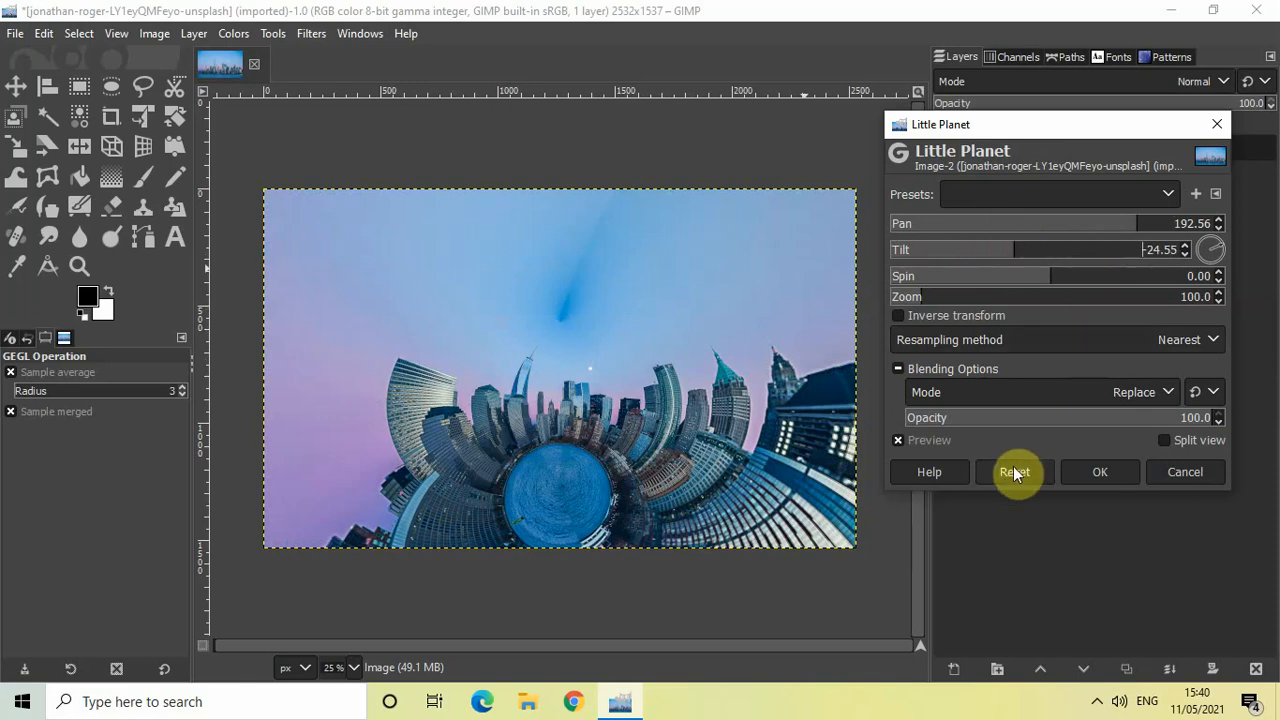
Reset the Little Planet settings to defaults and raise Zoom to 150.
click(1015, 471)
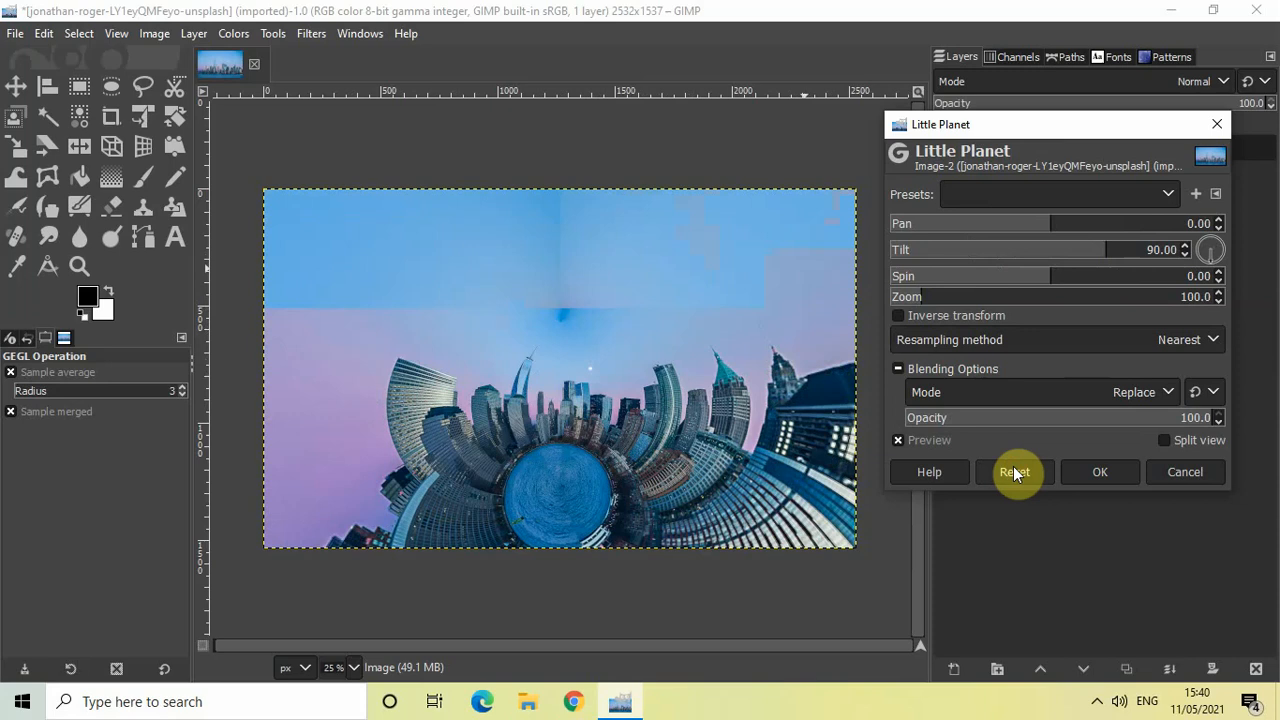
click(1014, 471)
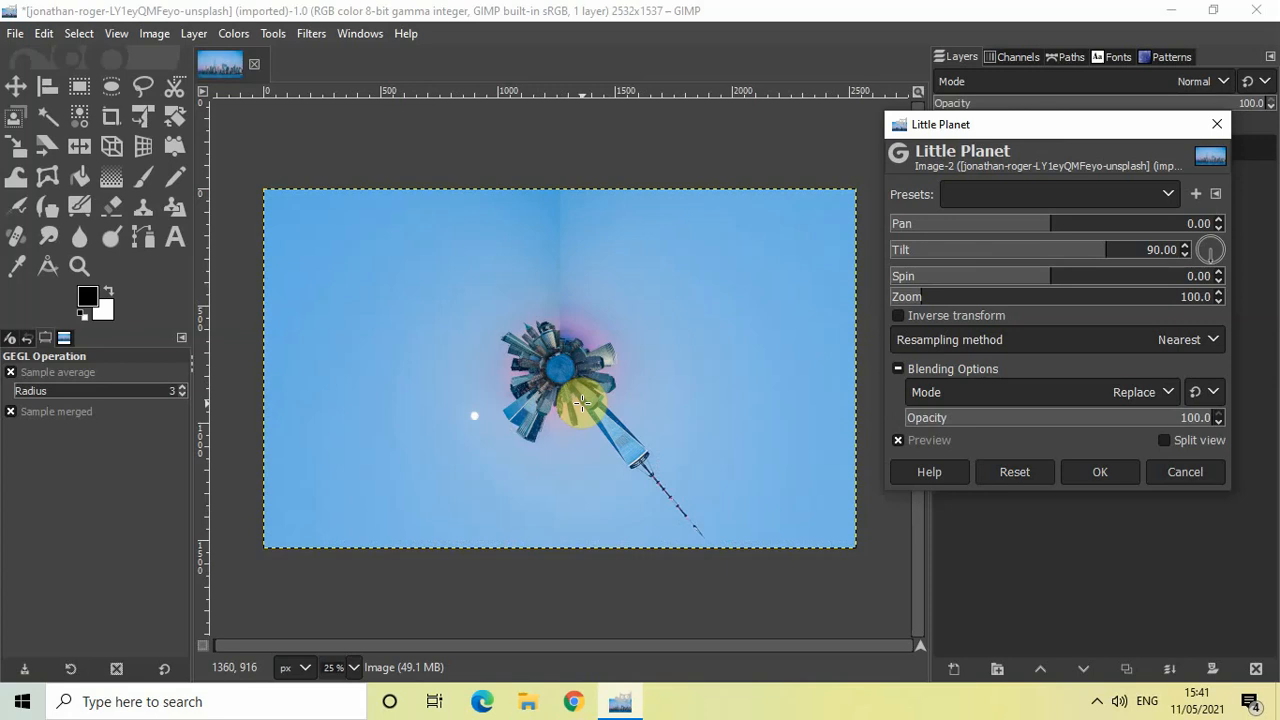
mouse_move(690, 401)
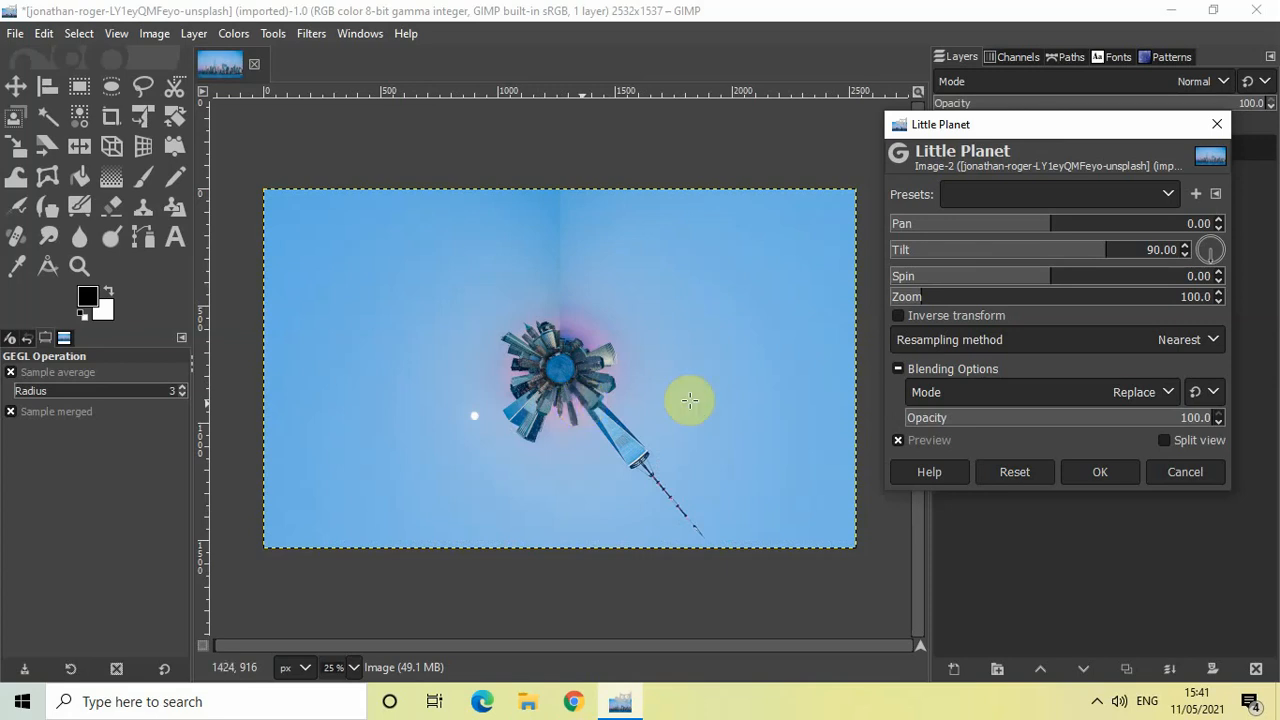
mouse_move(968, 301)
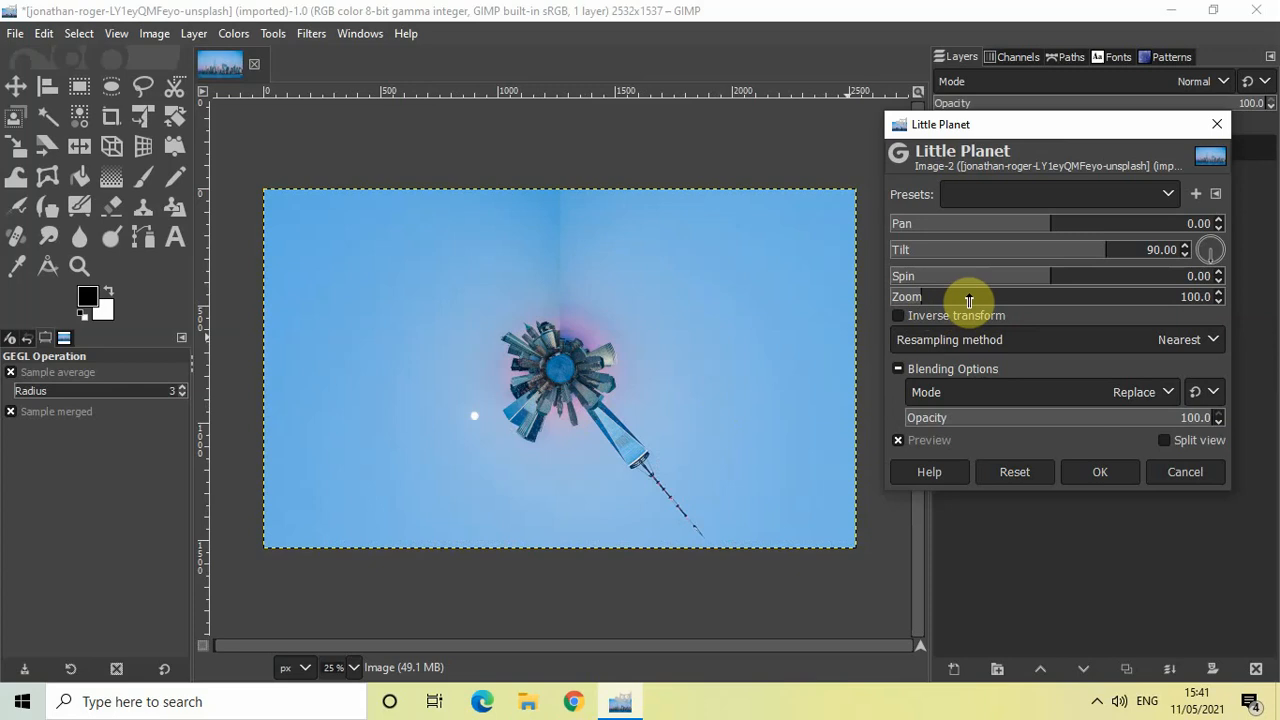
mouse_move(985, 296)
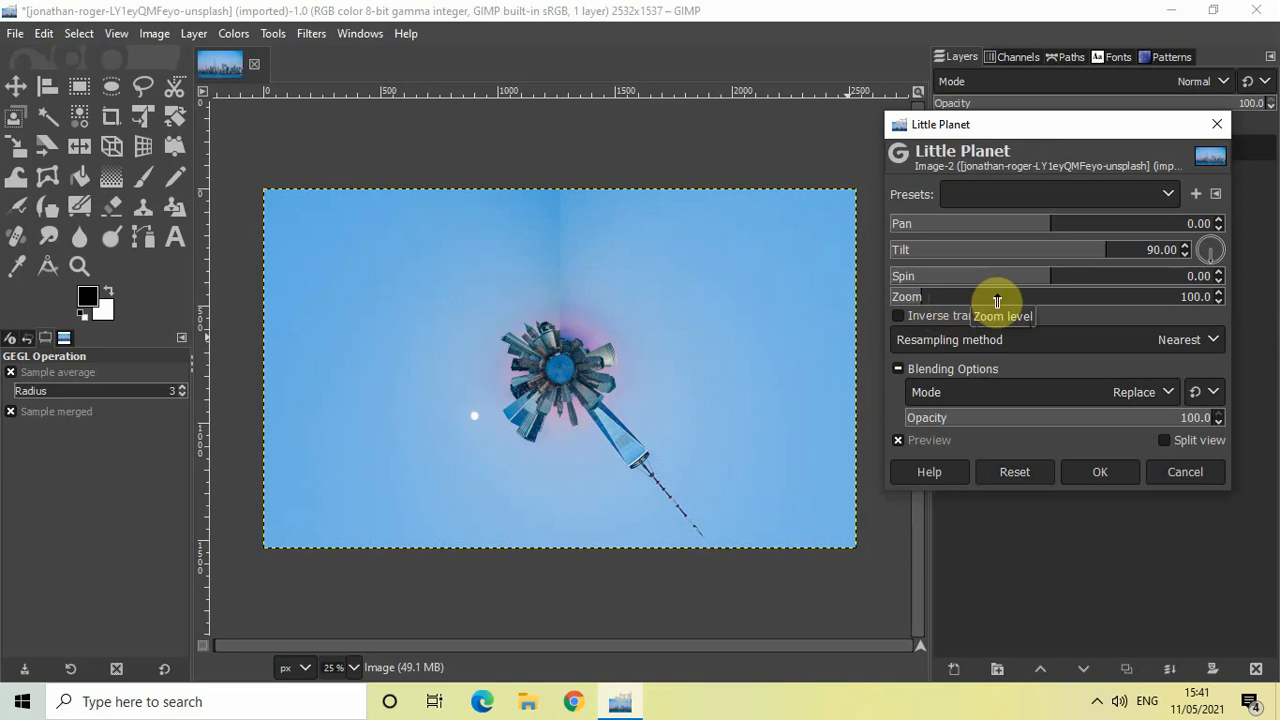
mouse_move(1198, 297)
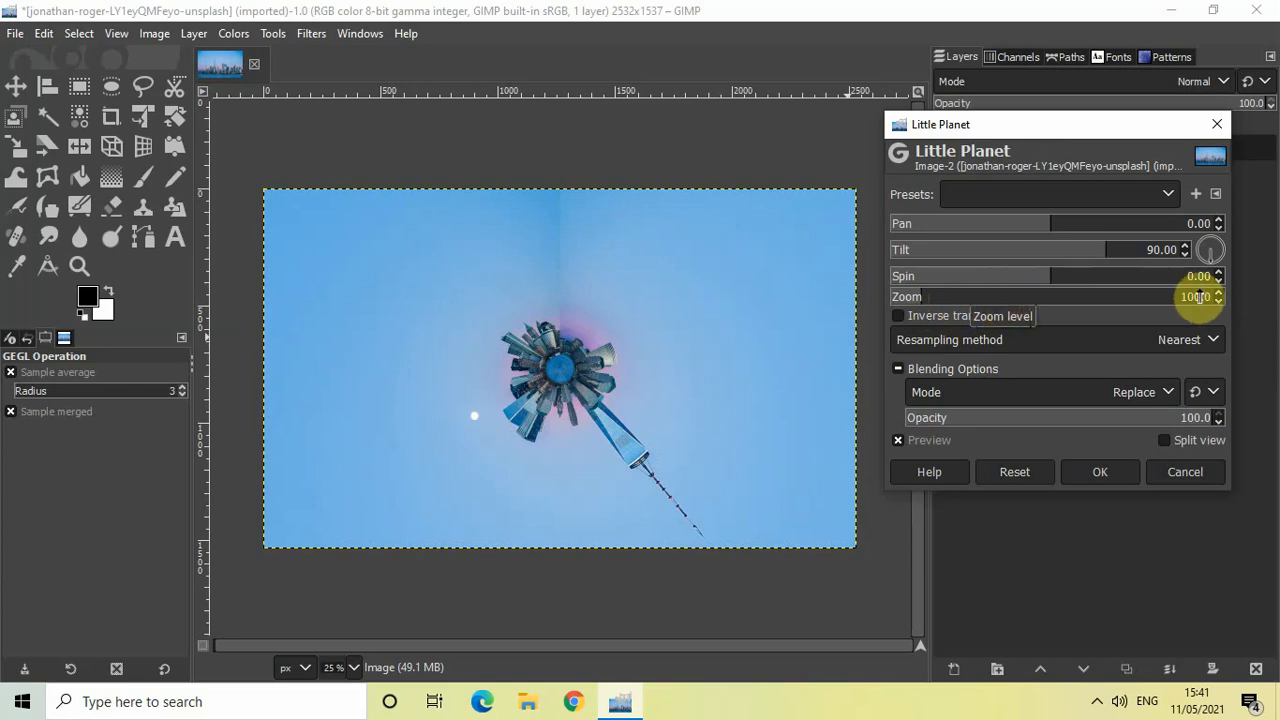
click(1218, 293)
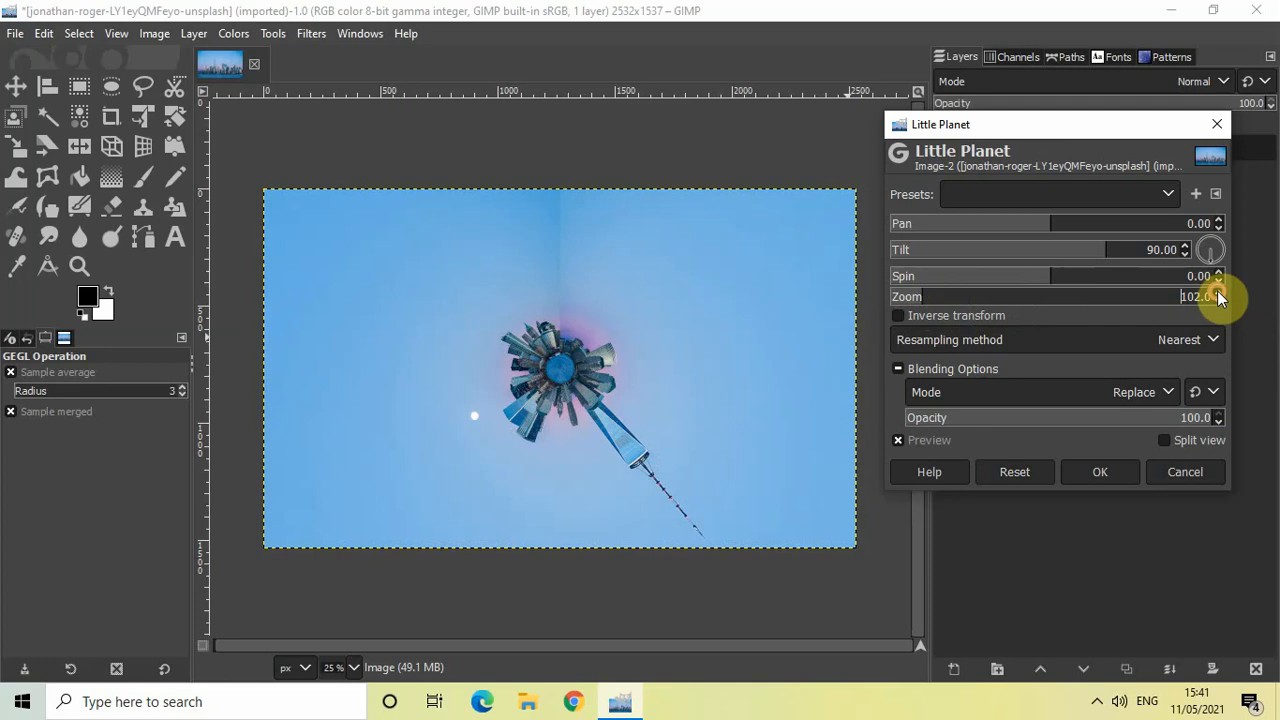
click(1218, 293)
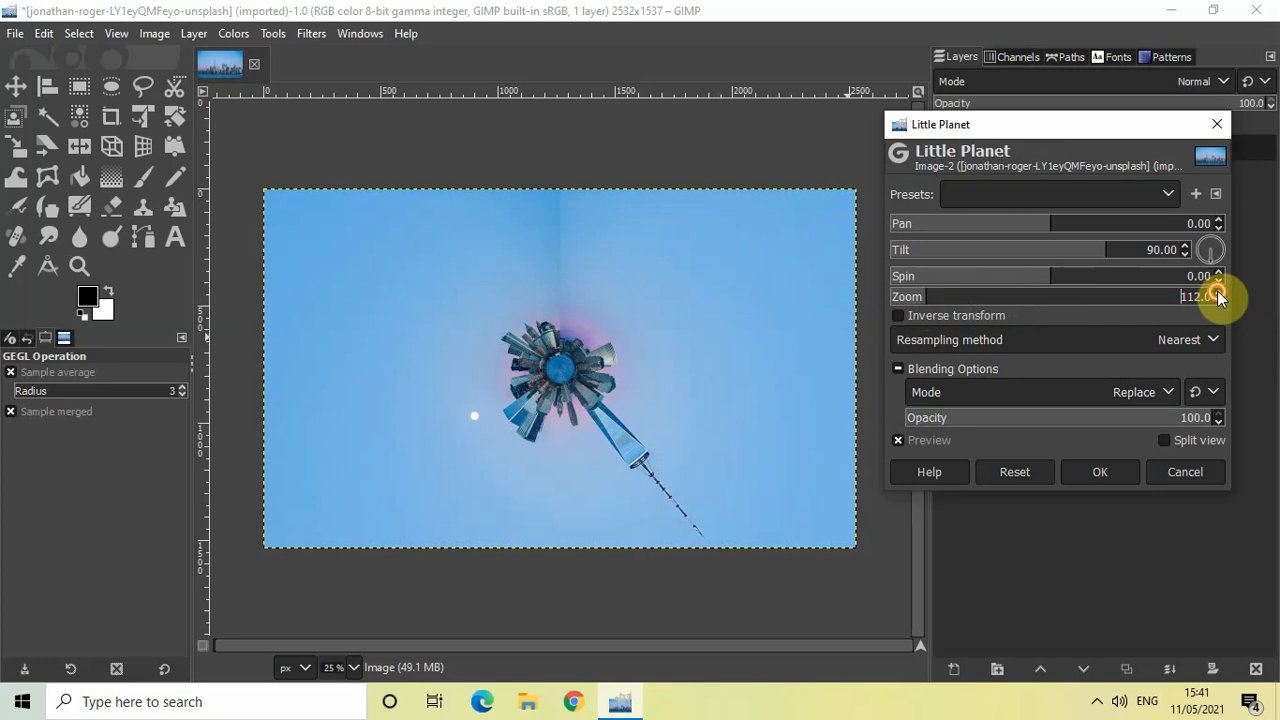
click(1218, 296)
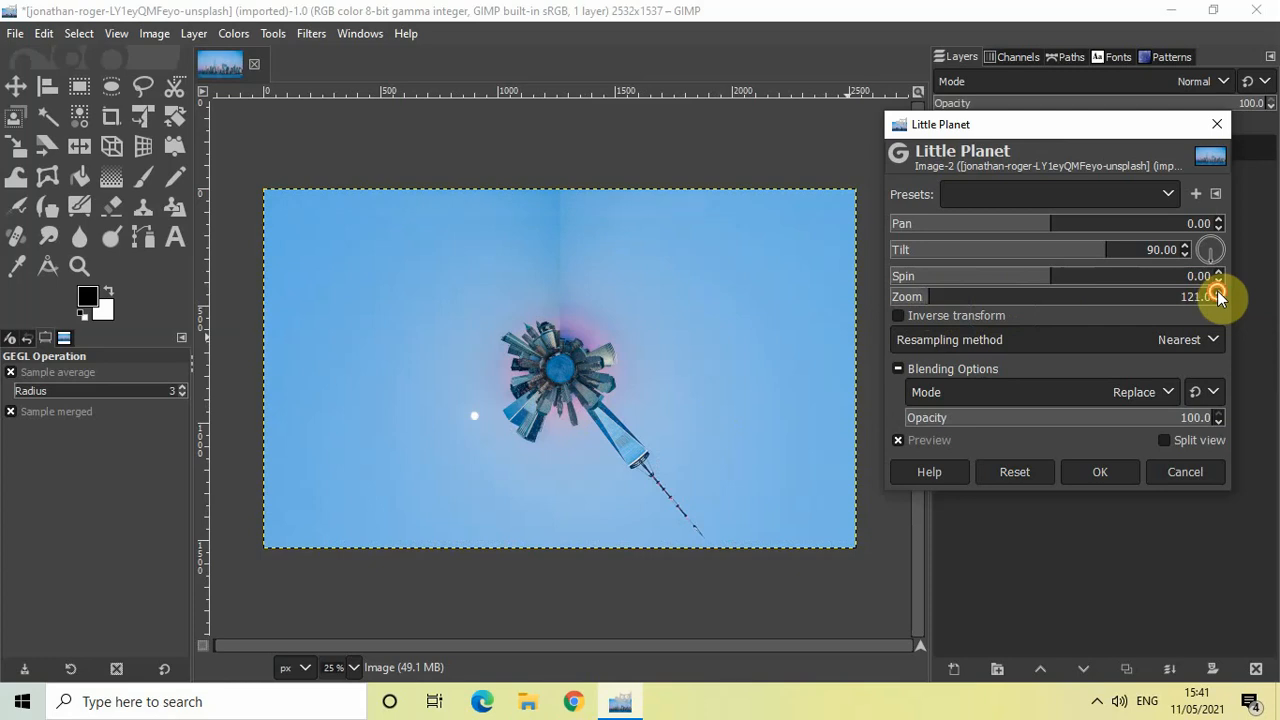
click(1218, 293)
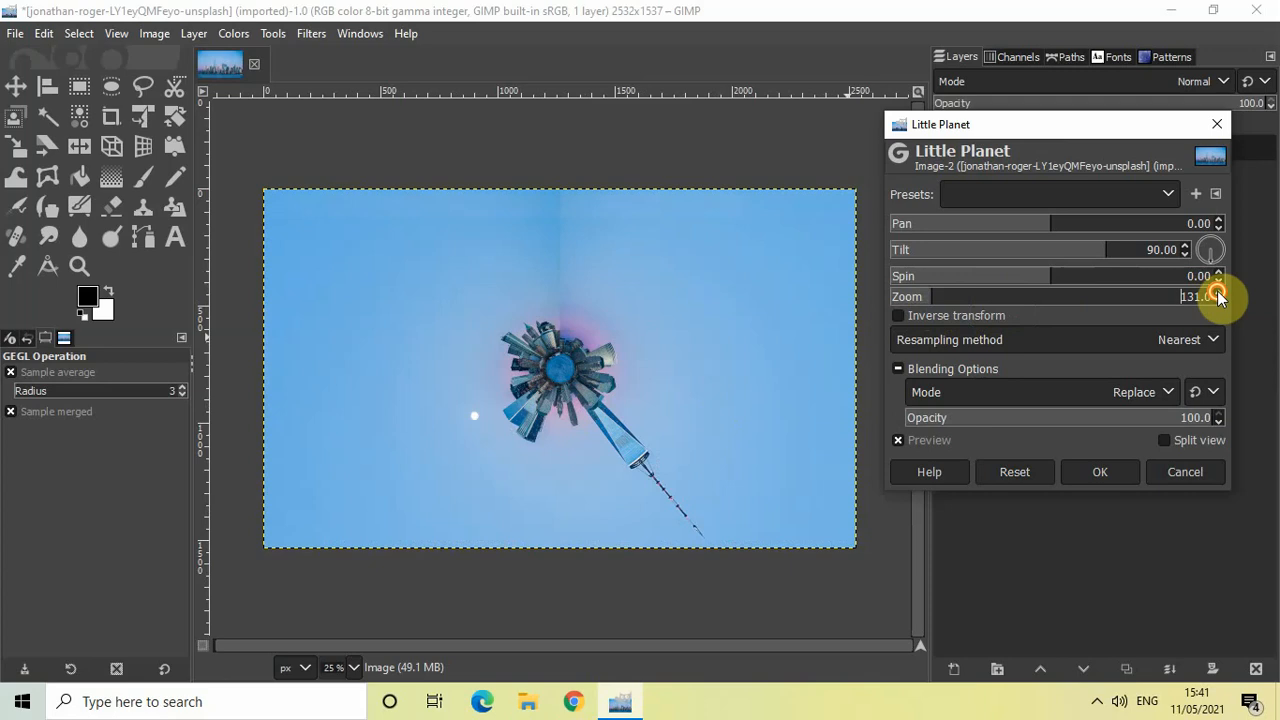
click(1218, 293)
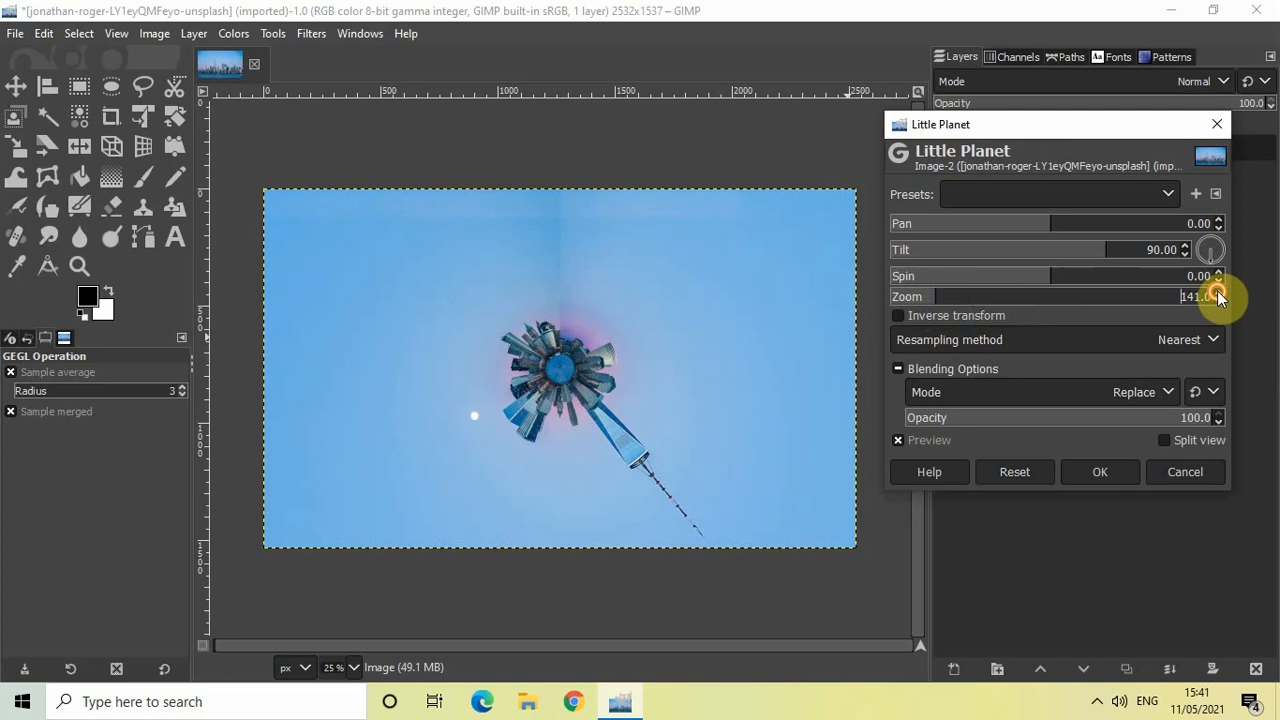
click(1216, 292)
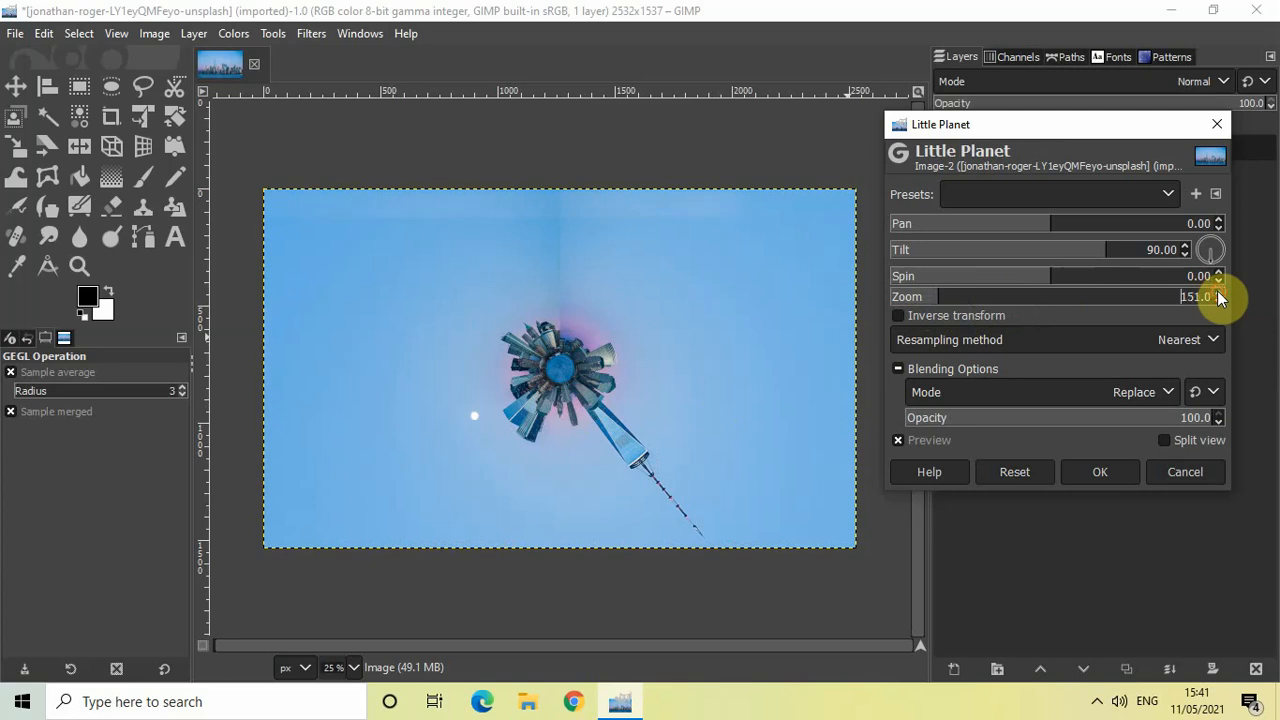
click(1219, 300)
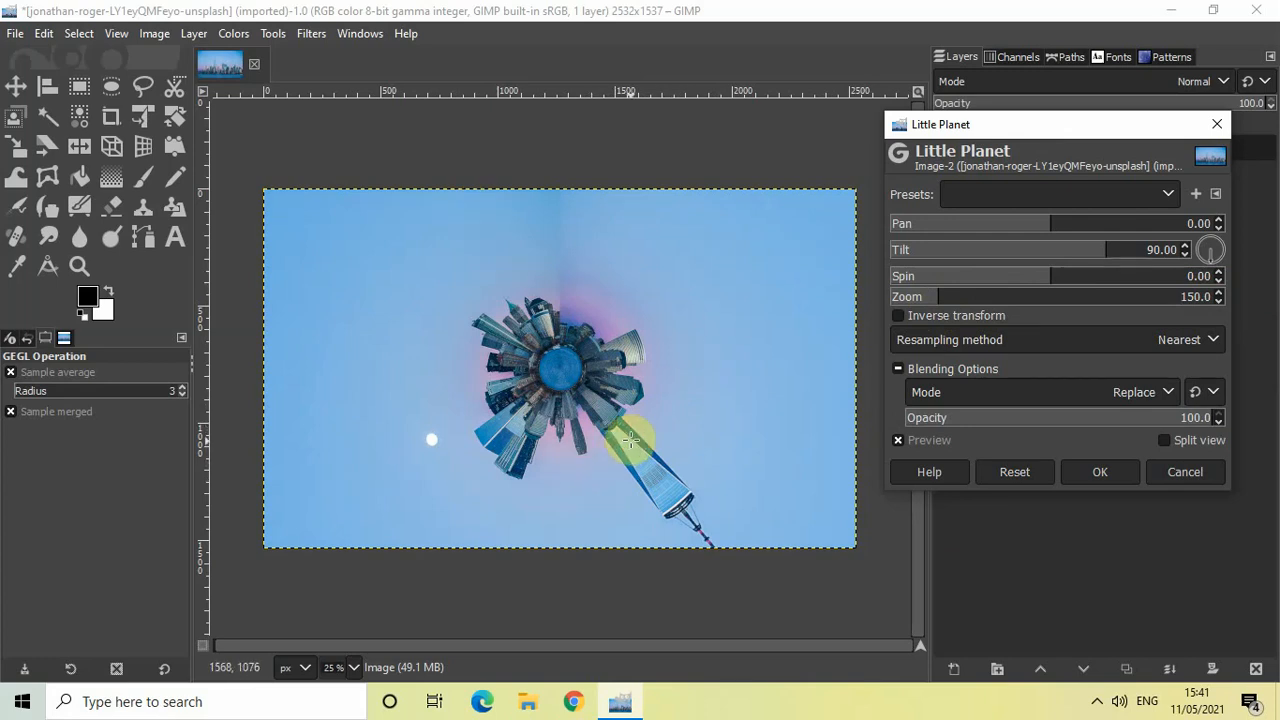
mouse_move(682, 398)
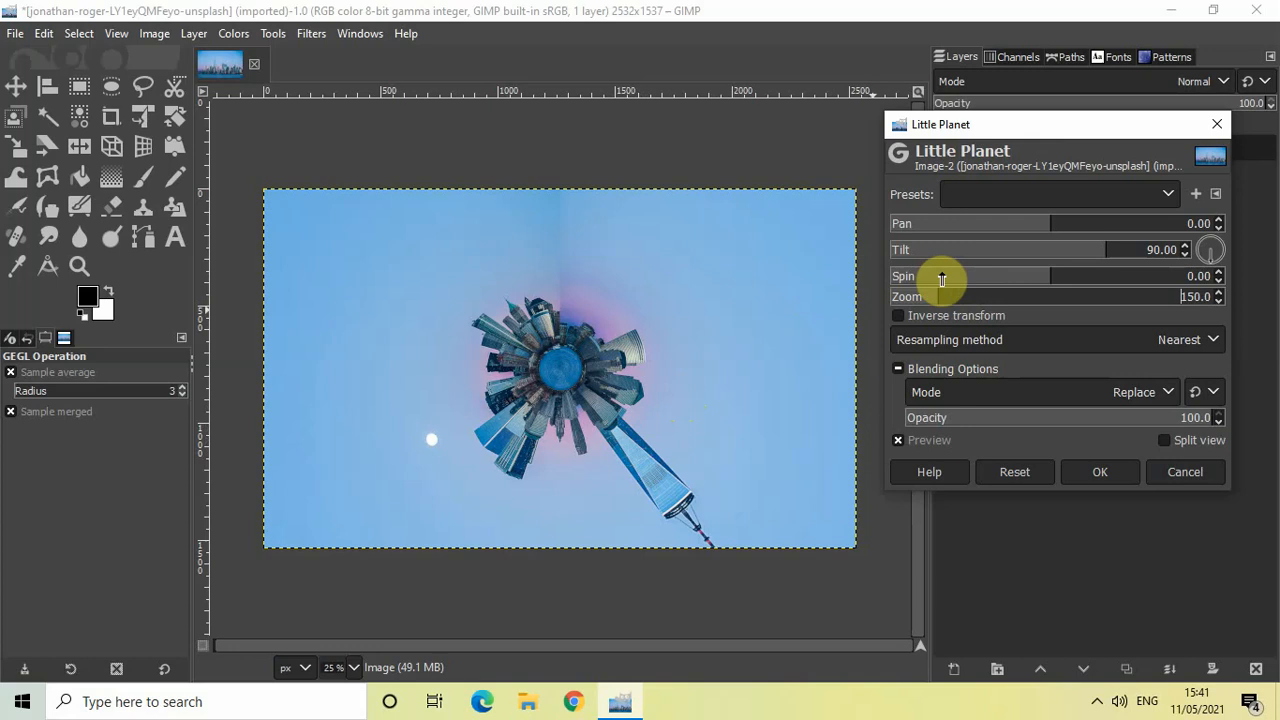
mouse_move(1055, 280)
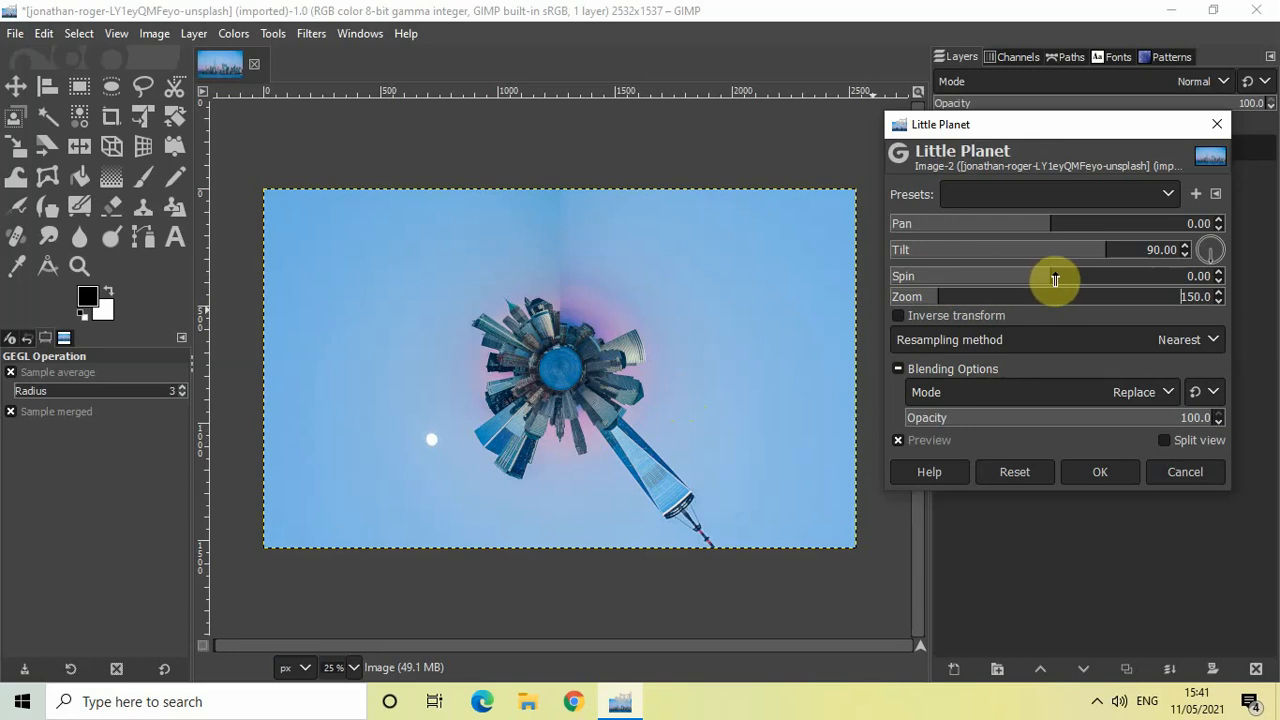
mouse_move(996, 290)
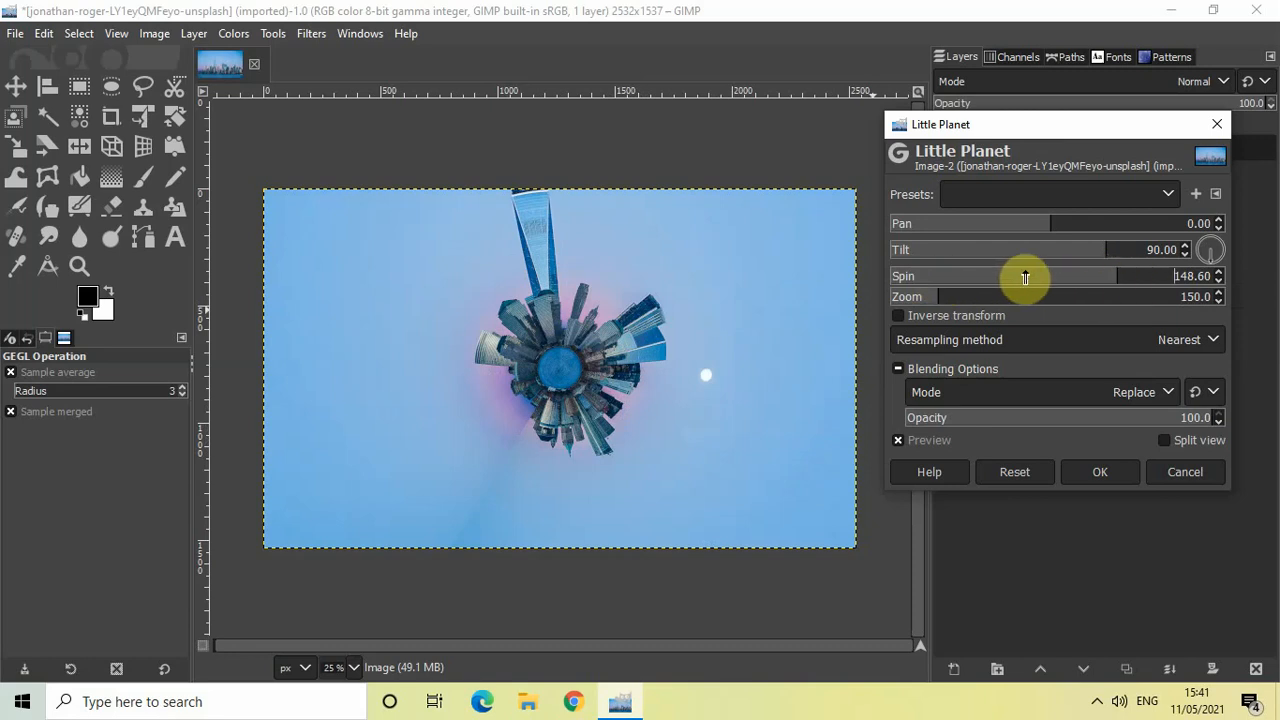
Set Spin to about 85.81 so the tower points up-right, and apply the effect.
drag(1025, 276, 970, 276)
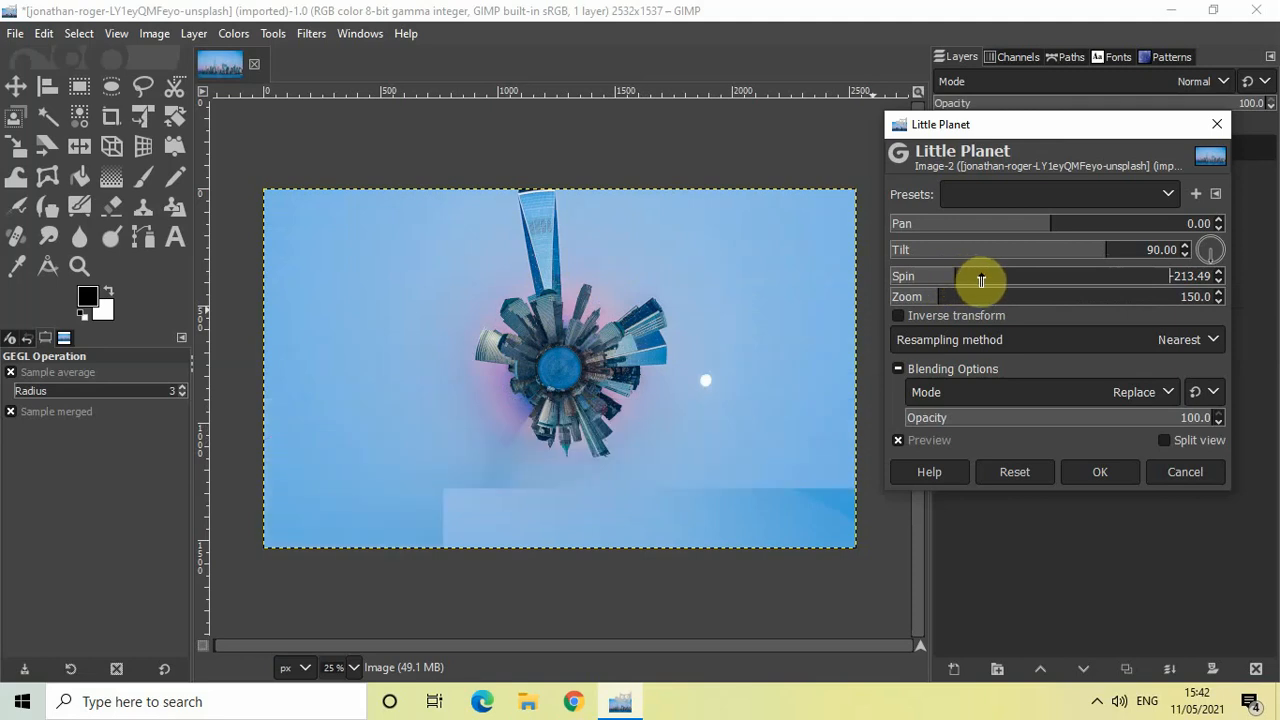
mouse_move(1090, 281)
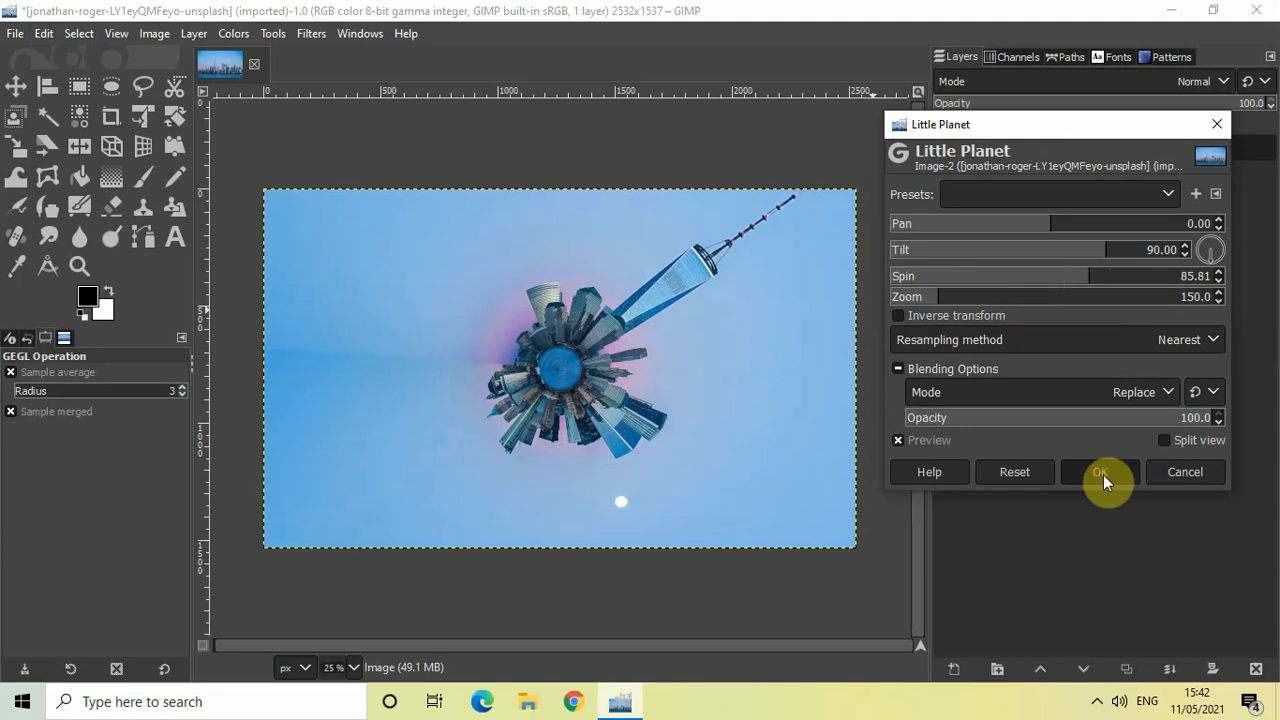
click(1100, 471)
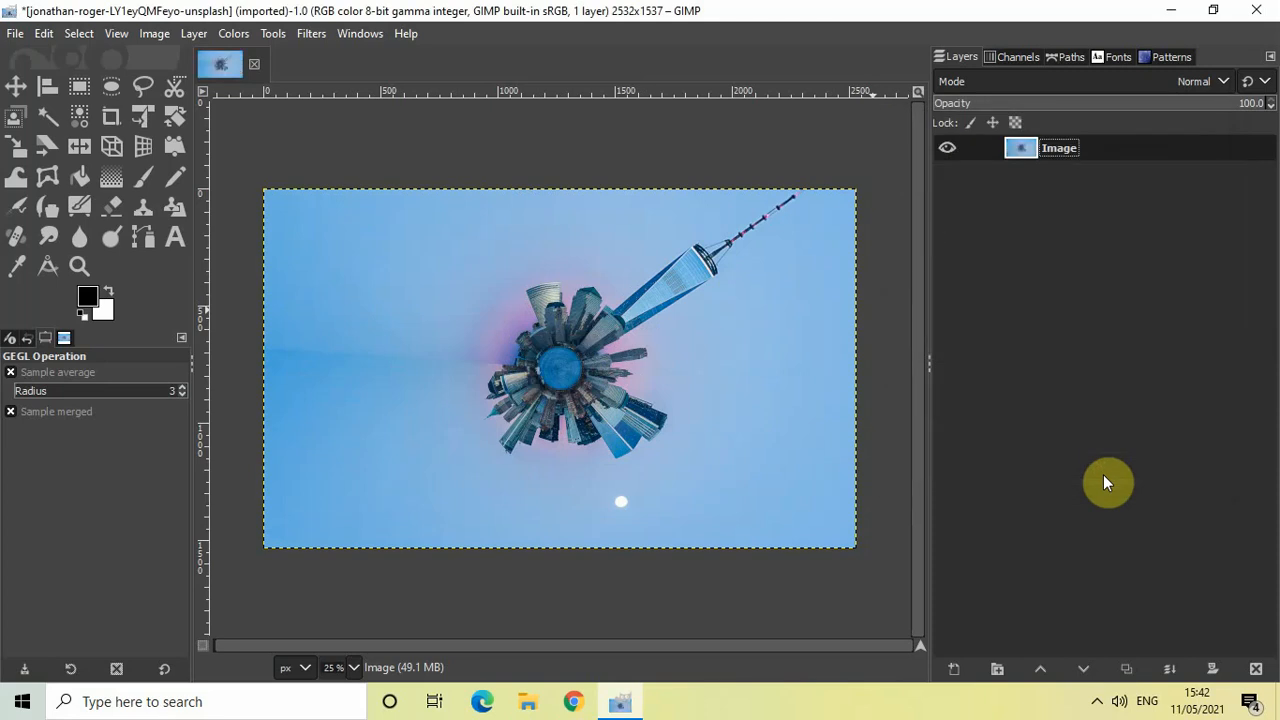